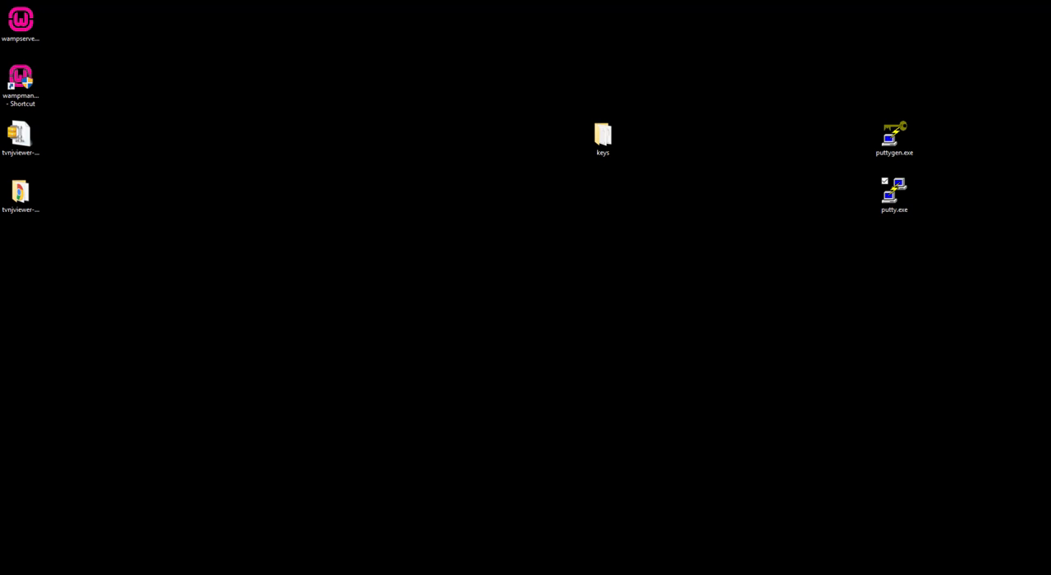
# Launch PuTTY, load the MyLinode saved session and expand the SSH settings
pyautogui.click(894, 189)
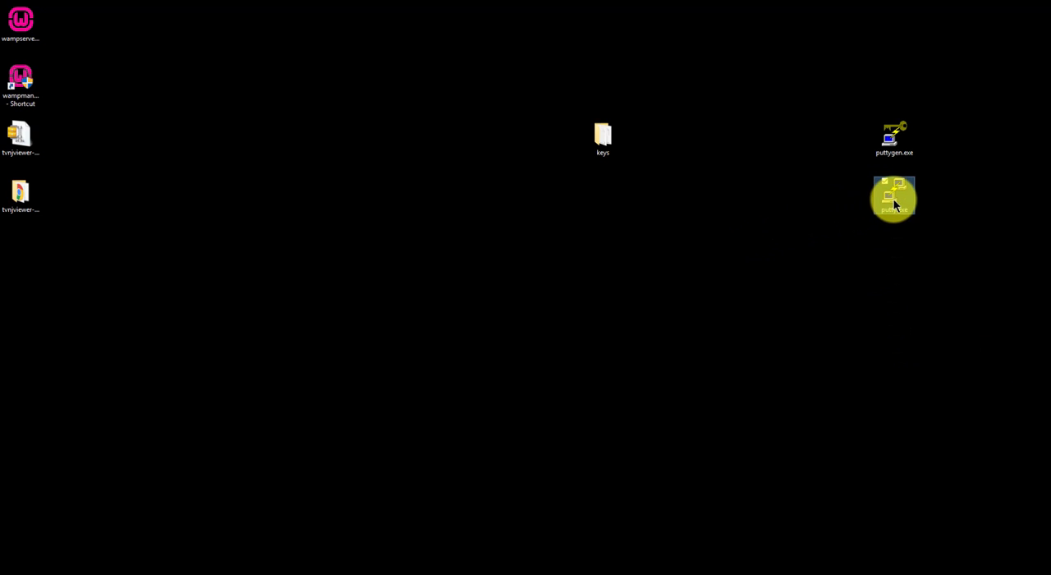
pyautogui.doubleClick(894, 197)
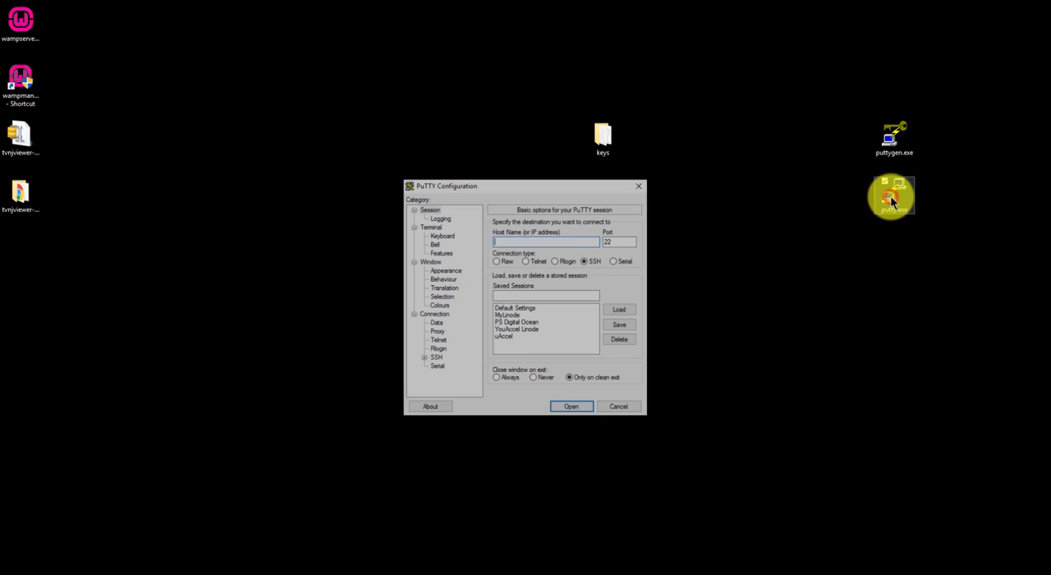
pyautogui.click(509, 315)
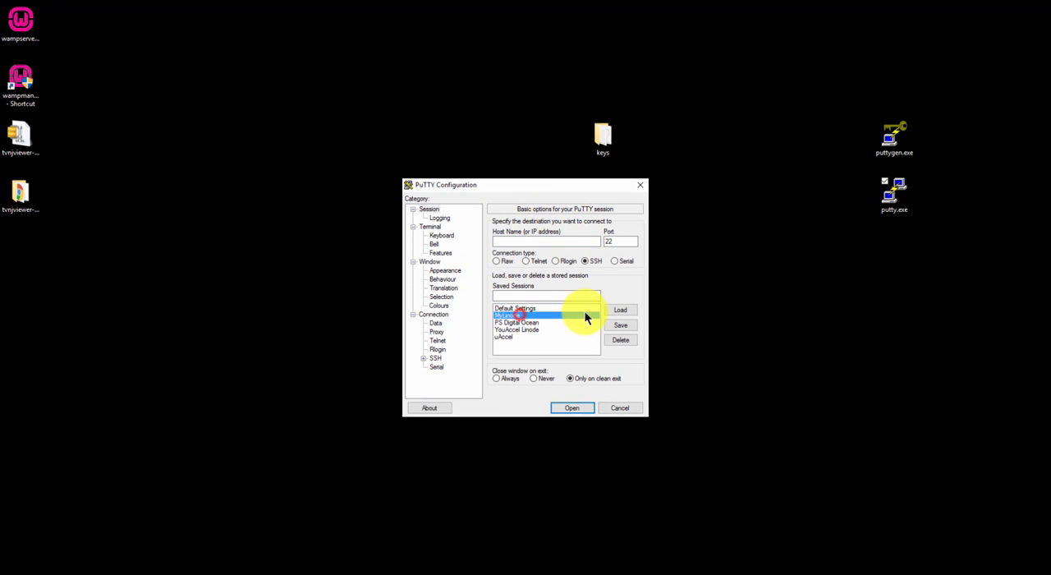
pyautogui.click(620, 309)
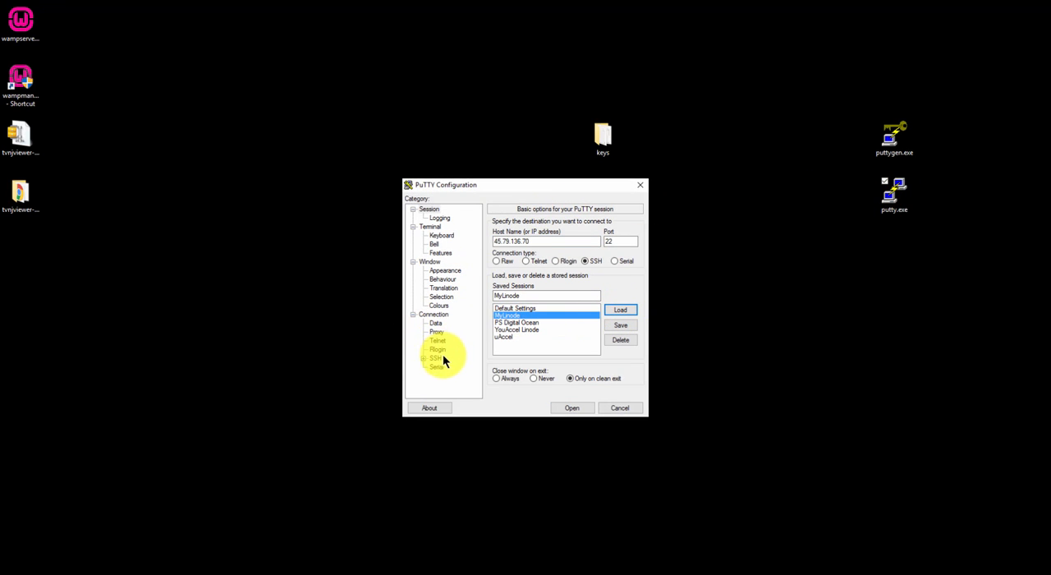
pyautogui.click(435, 357)
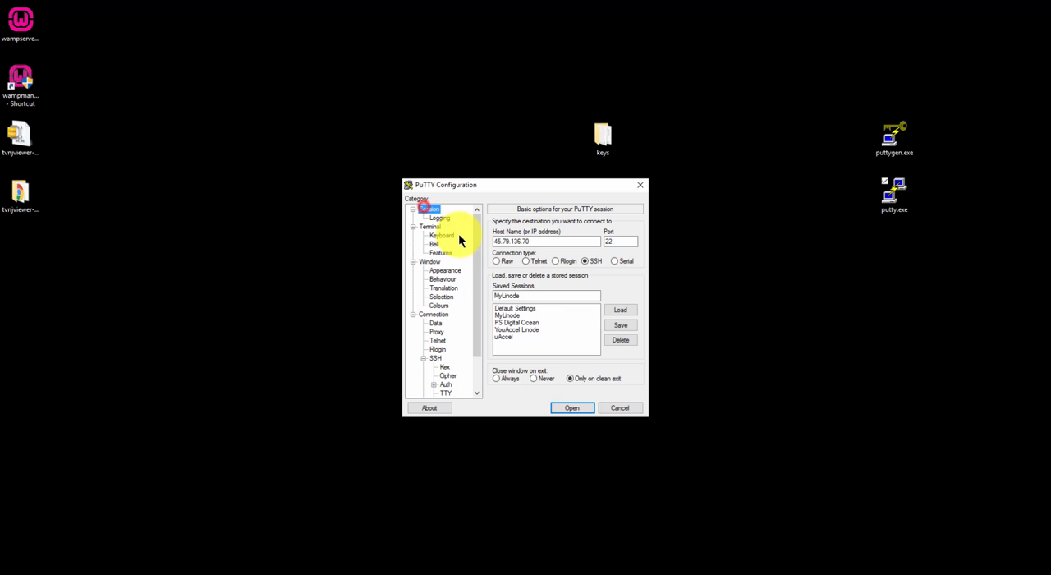
# Connect to MyLinode and log in as bob, reaching the passphrase prompt
pyautogui.click(571, 407)
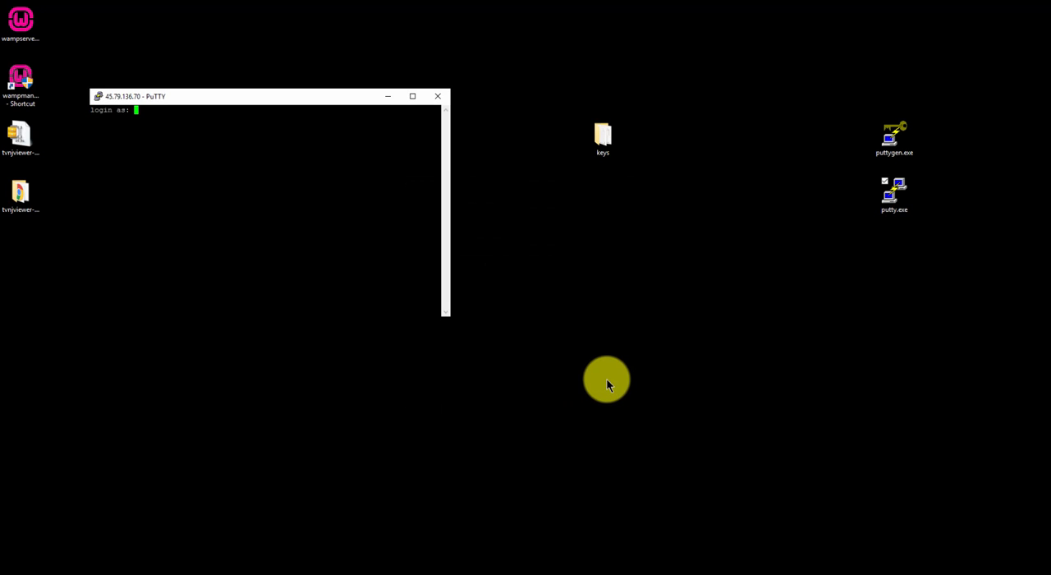
pyautogui.write('bob')
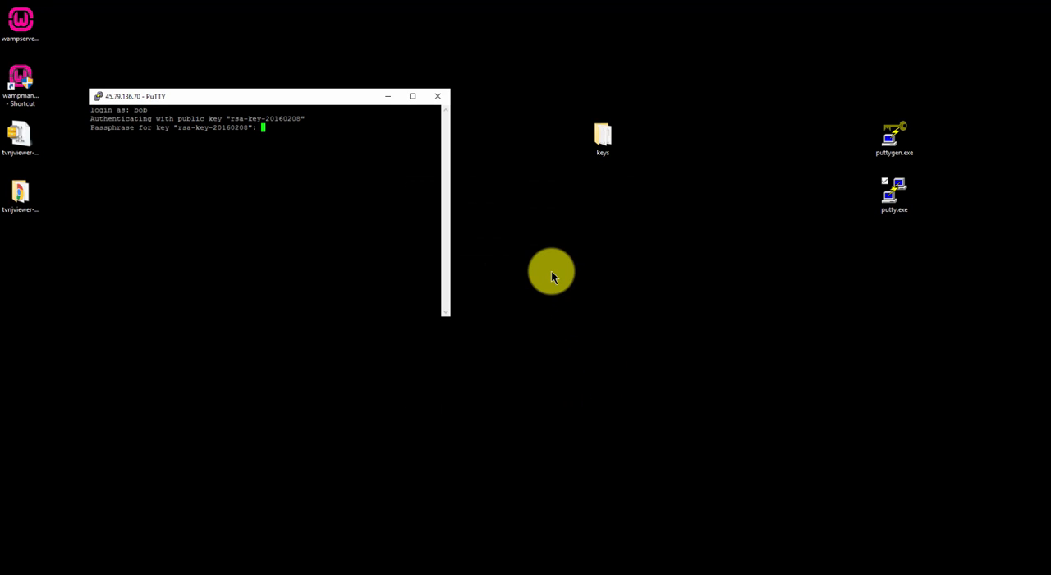
pyautogui.press('Return')
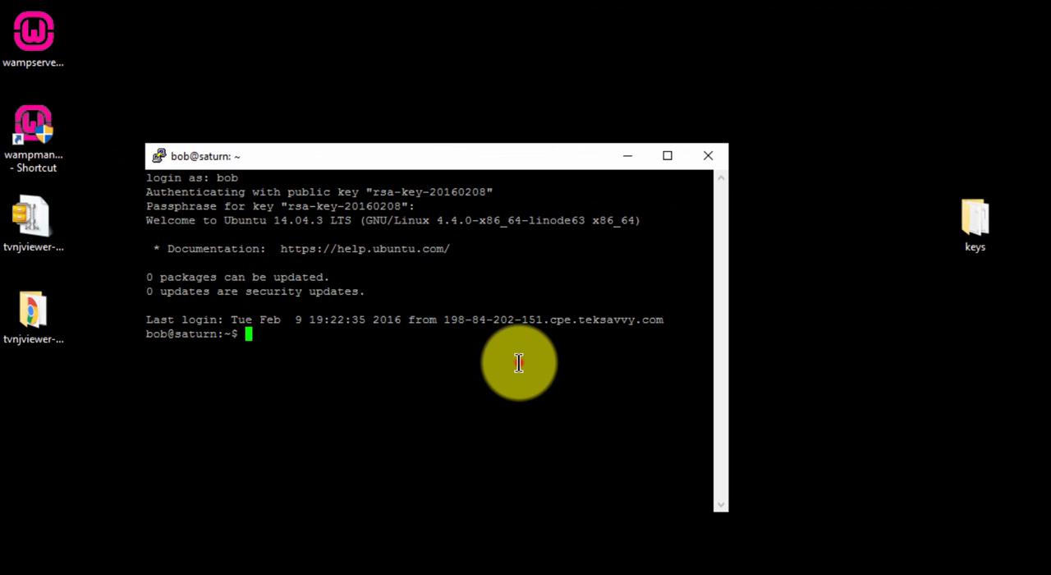
# Enter sudo nano /etc/ssh/sshd_config to edit the SSH server configuration
pyautogui.write('sudo')
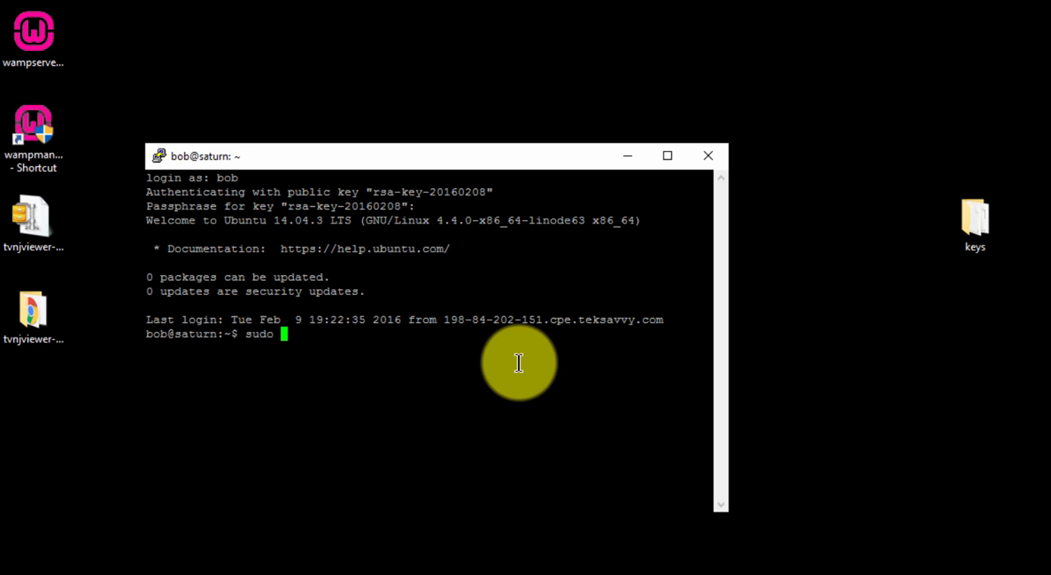
pyautogui.write('nano')
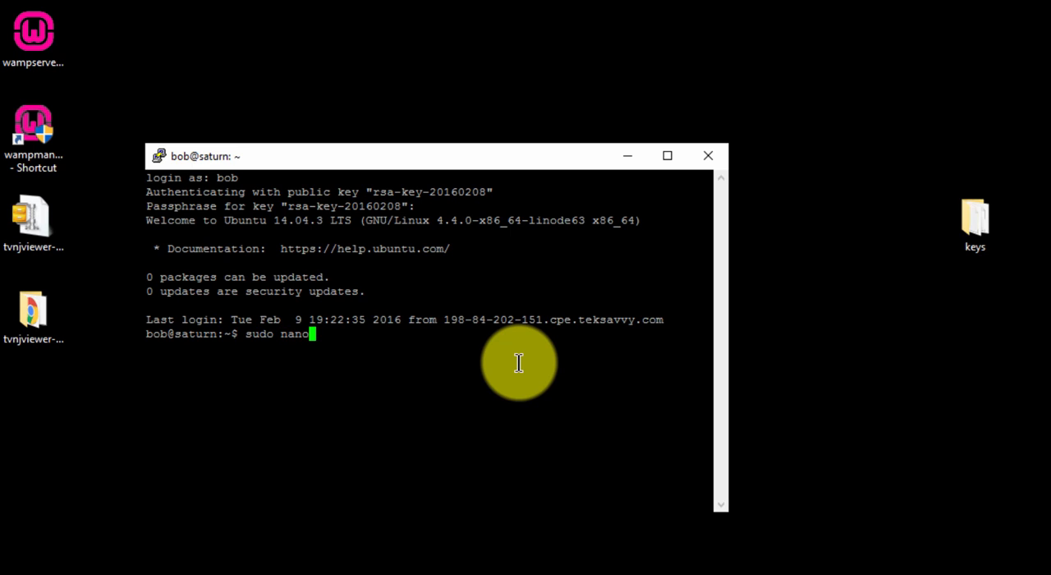
pyautogui.write('/etc/')
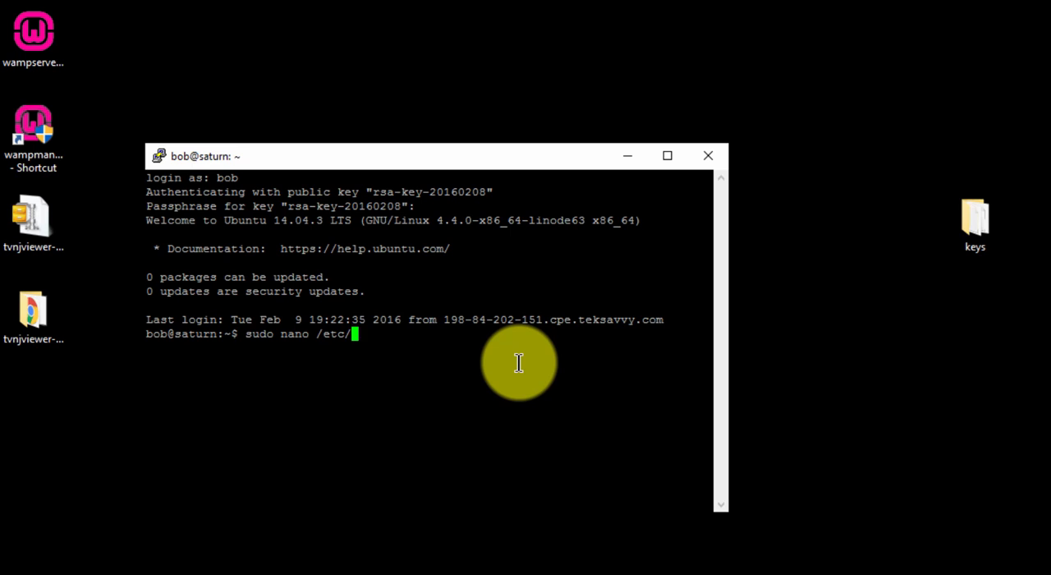
pyautogui.write('ssh/ss')
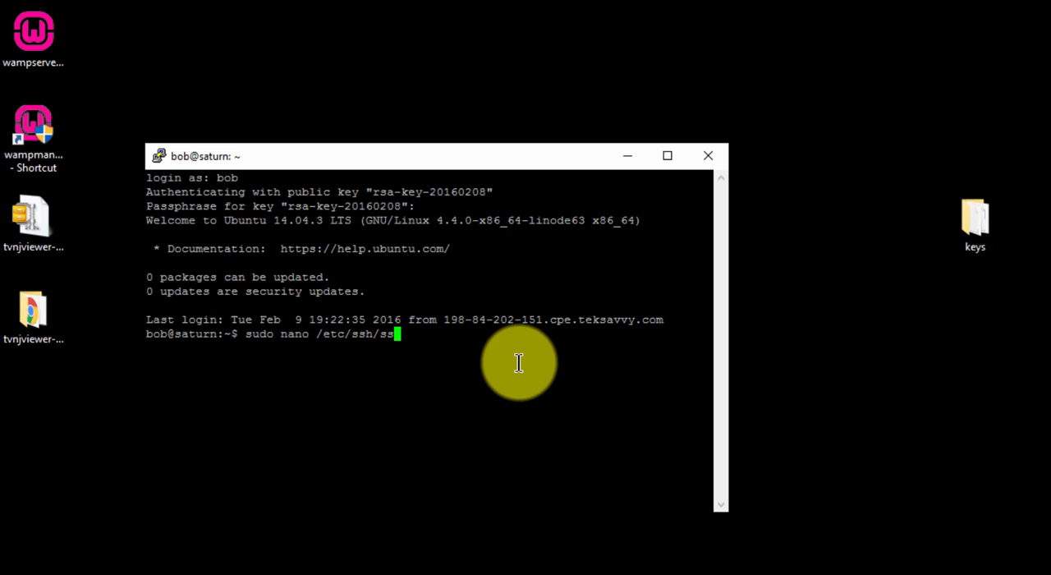
pyautogui.write('hd_config')
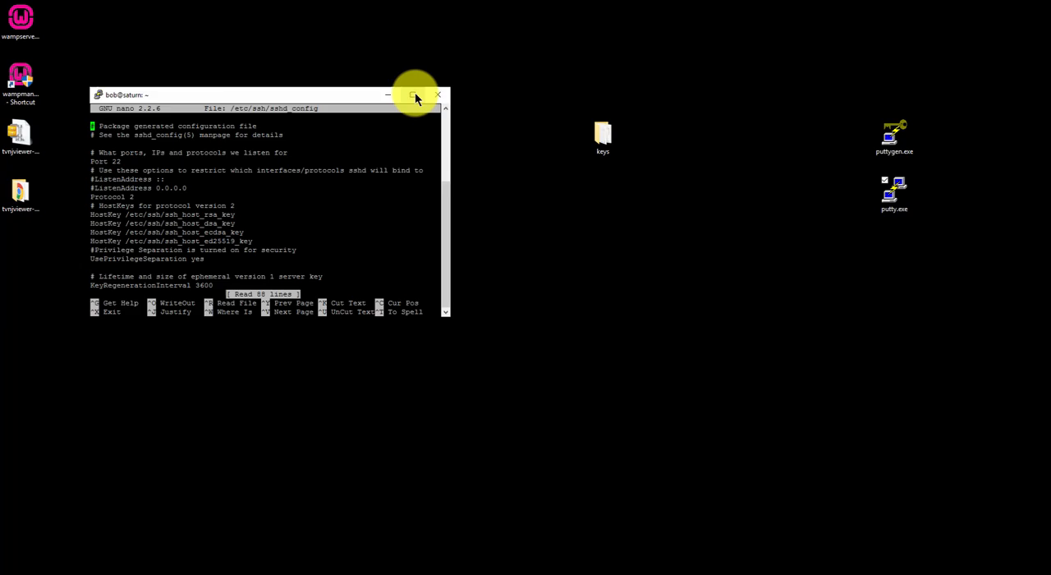
pyautogui.click(415, 95)
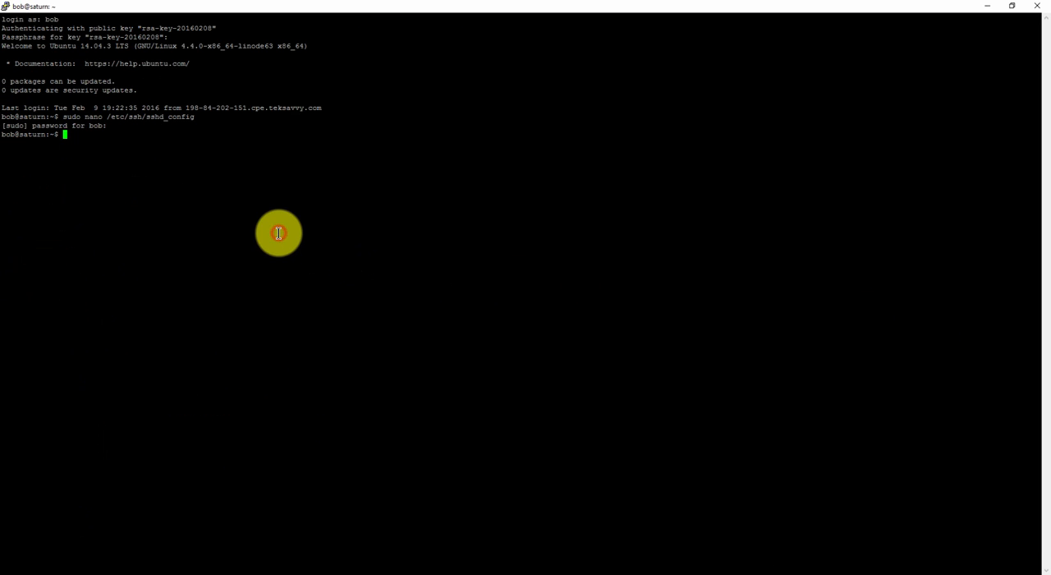
# Reboot the server with sudo reboot and dismiss the connection-closed error
pyautogui.write('sudo reboot')
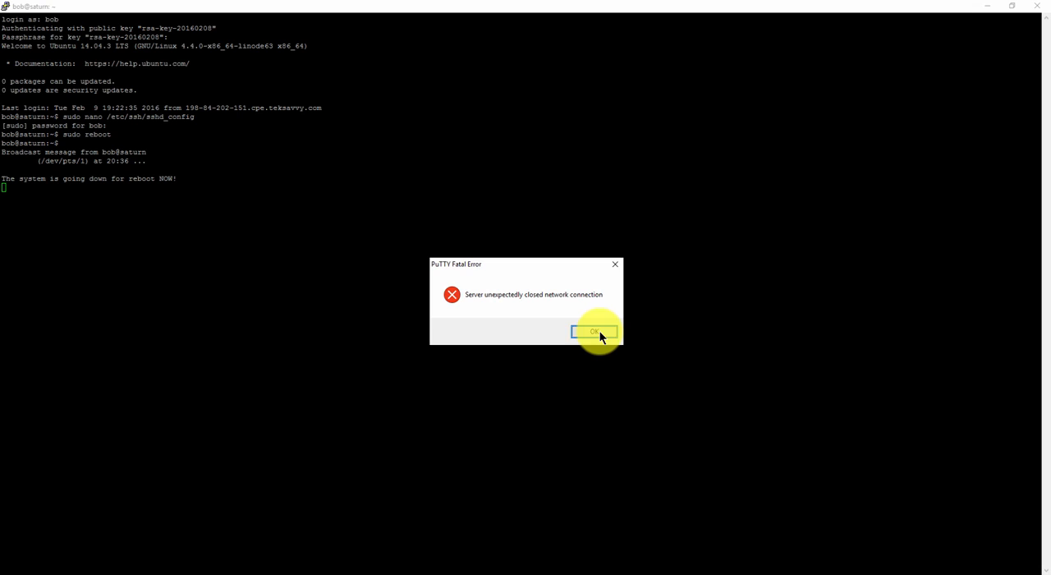
pyautogui.click(593, 331)
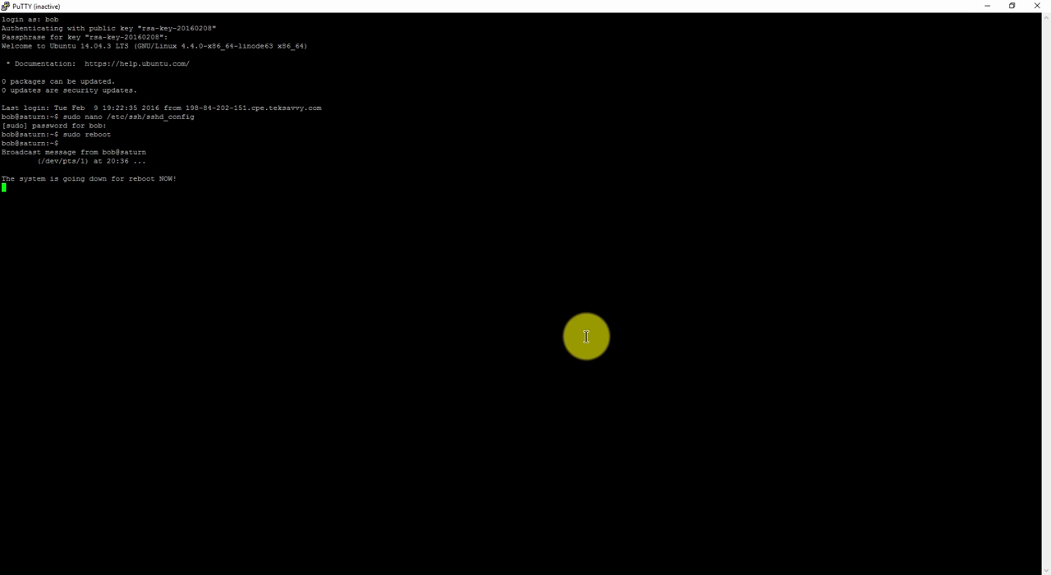
pyautogui.moveTo(523, 330)
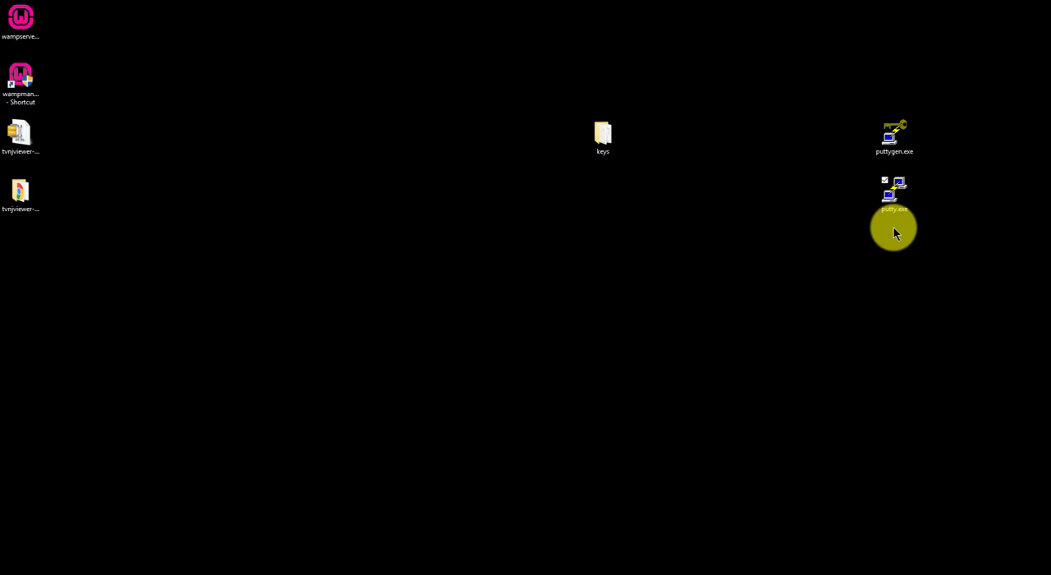
# Relaunch PuTTY, connect to MyLinode as root, and dismiss the refusal error
pyautogui.doubleClick(894, 195)
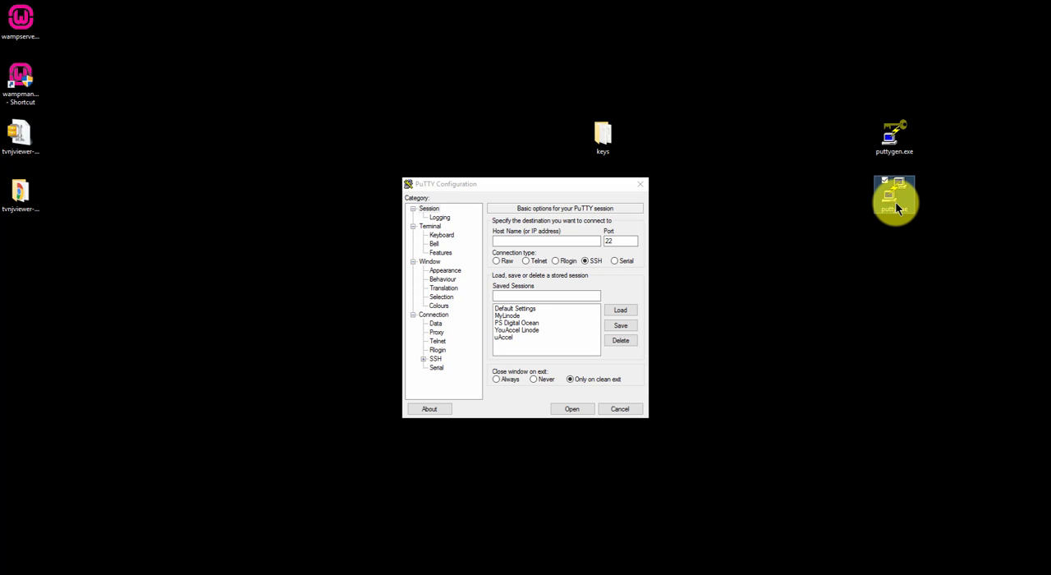
pyautogui.click(515, 308)
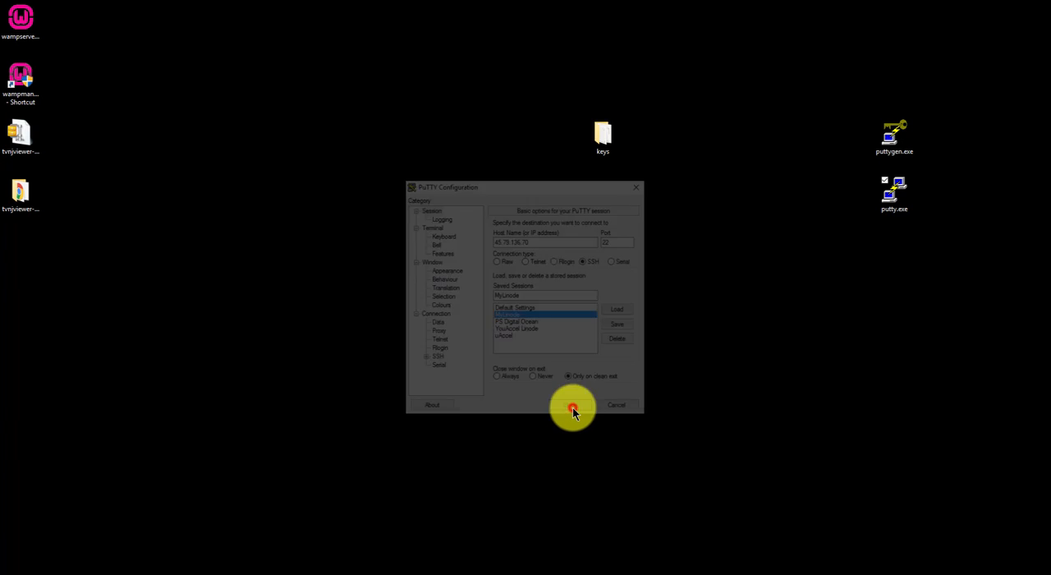
pyautogui.click(573, 404)
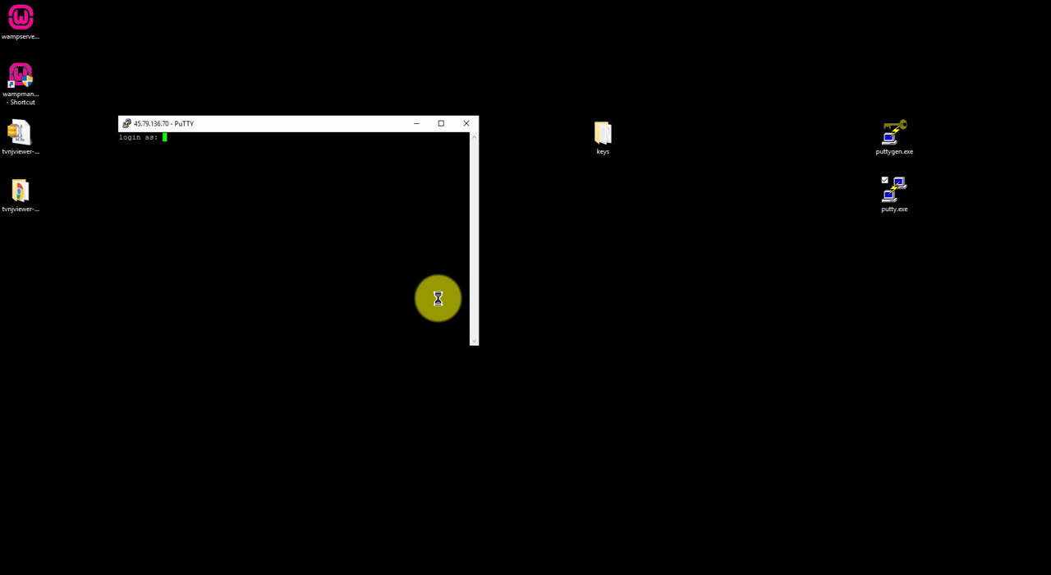
pyautogui.write('root')
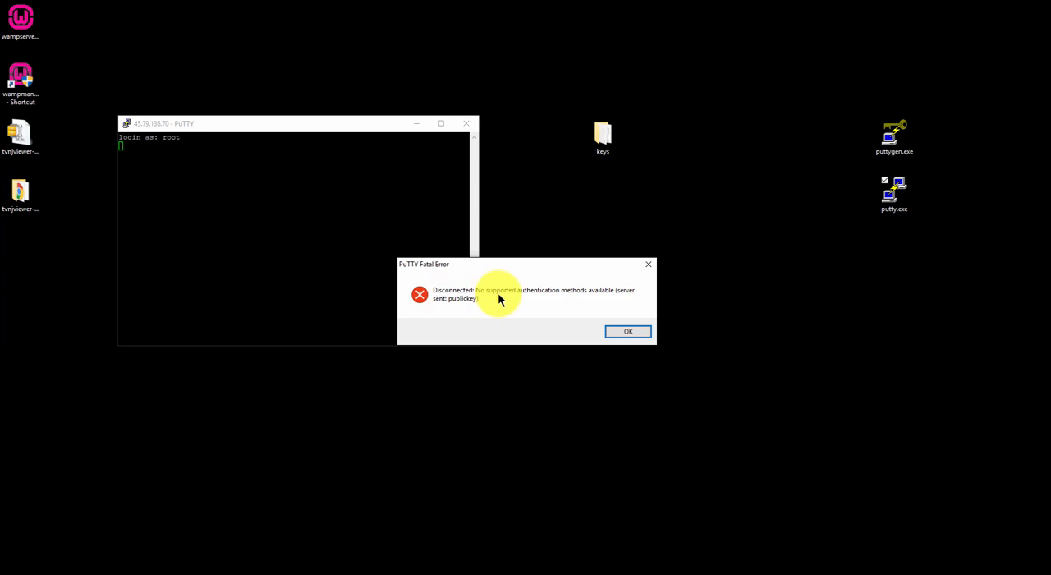
pyautogui.moveTo(241, 177)
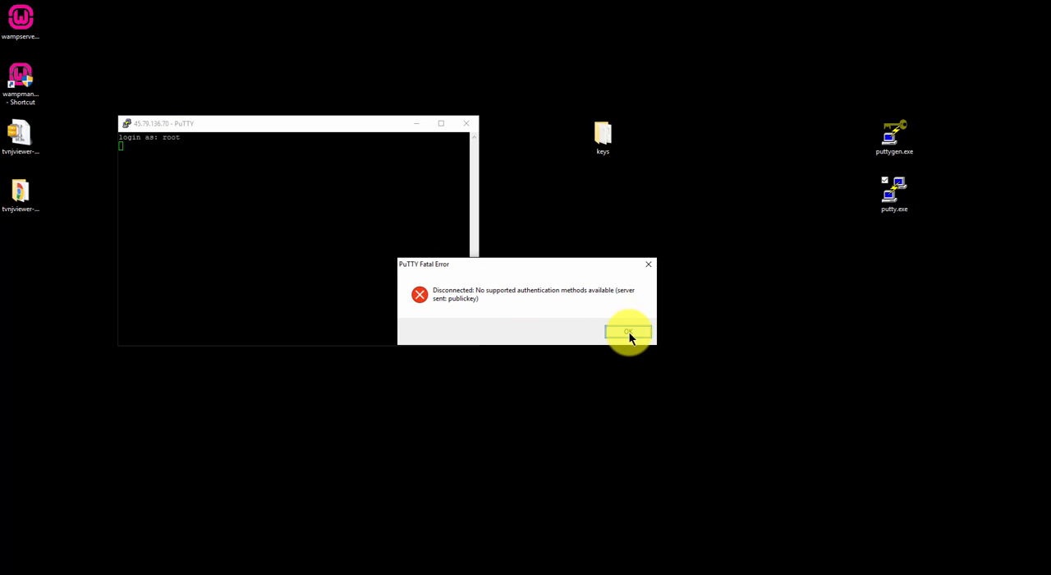
pyautogui.click(629, 332)
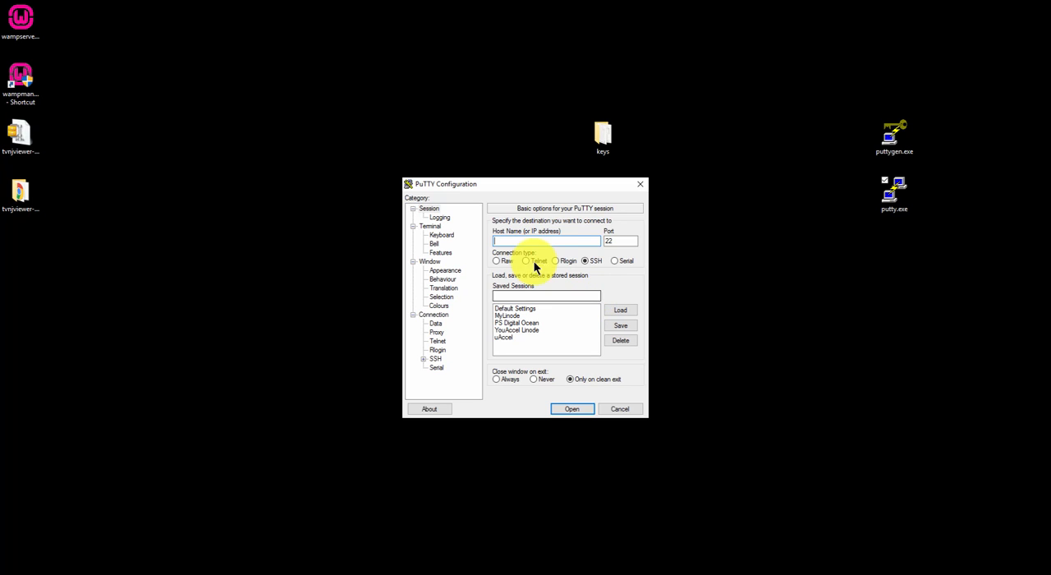
# Load MyLinode, attempt a keyless bob login, dismiss the refusal and close the window
pyautogui.click(510, 316)
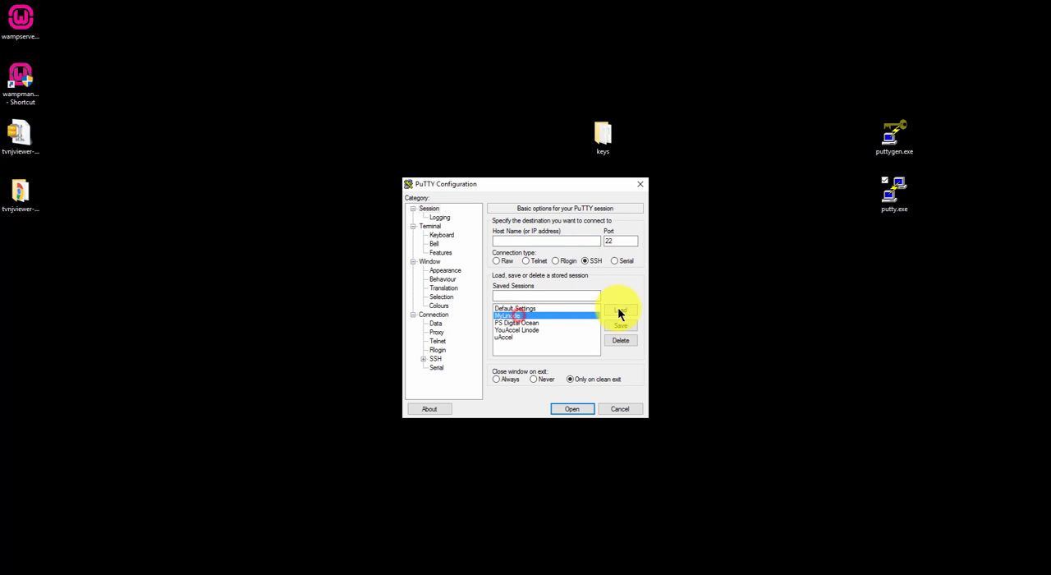
pyautogui.click(571, 408)
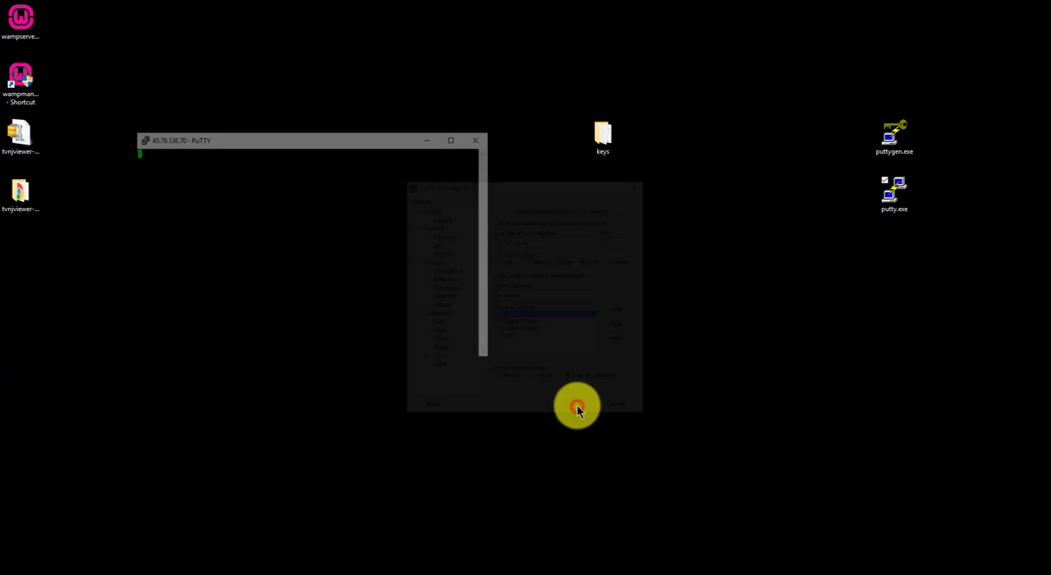
pyautogui.click(577, 407)
pyautogui.write('bob')
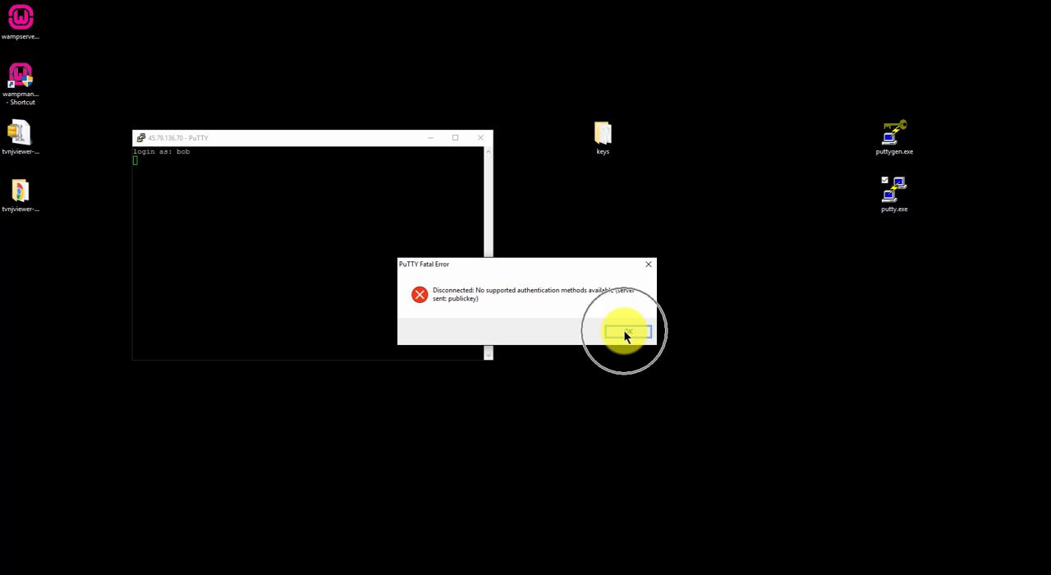
pyautogui.click(626, 331)
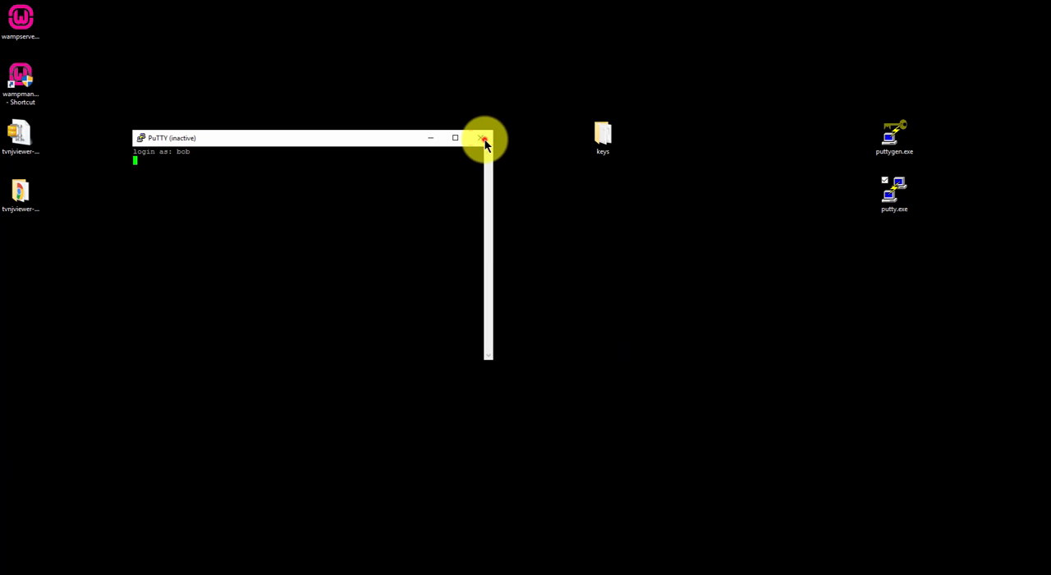
pyautogui.click(484, 137)
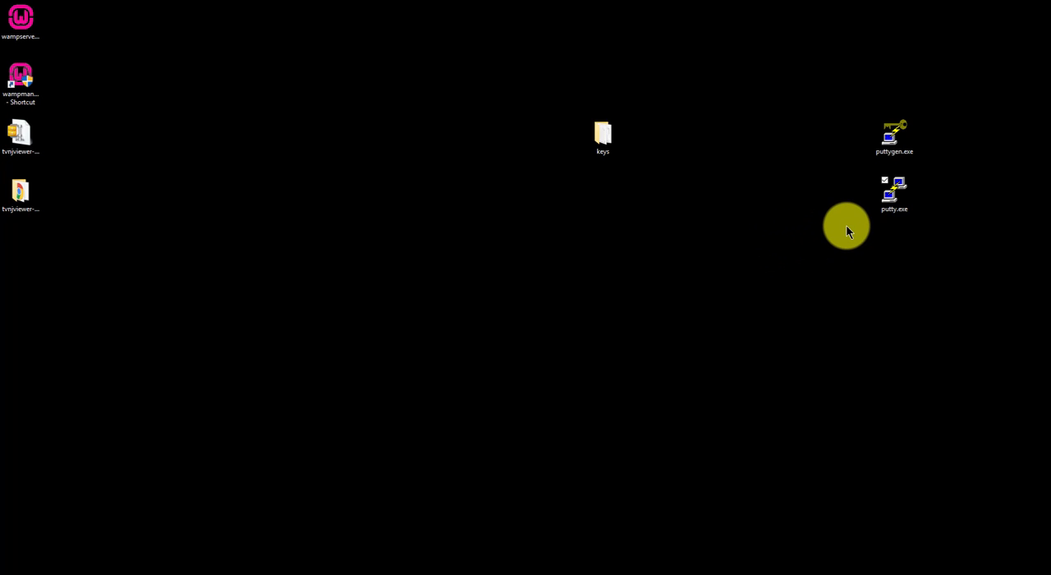
# Relaunch PuTTY, load MyLinode and set keys\private.ppk as the SSH authentication key
pyautogui.doubleClick(894, 193)
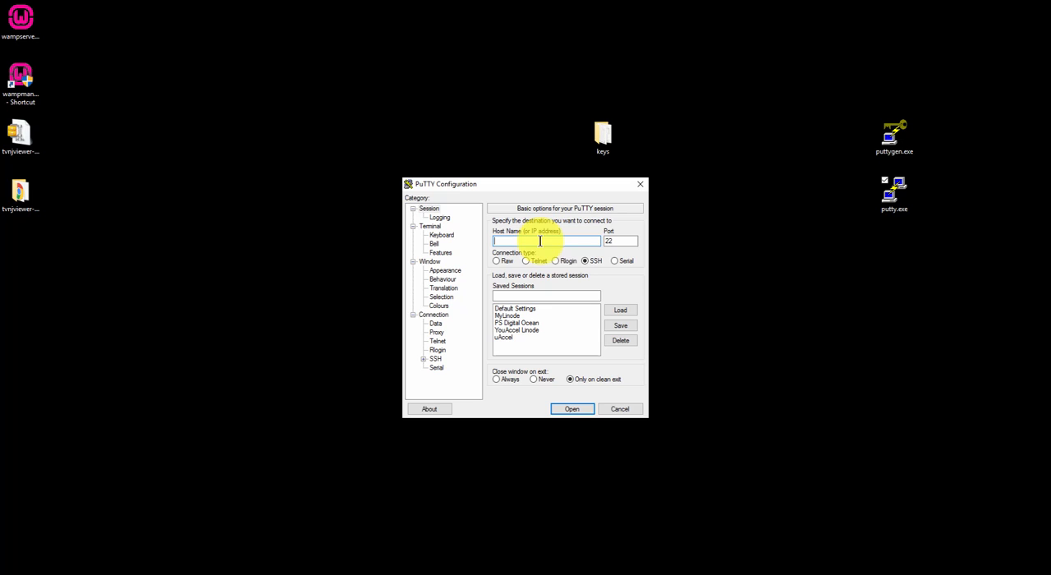
pyautogui.click(515, 308)
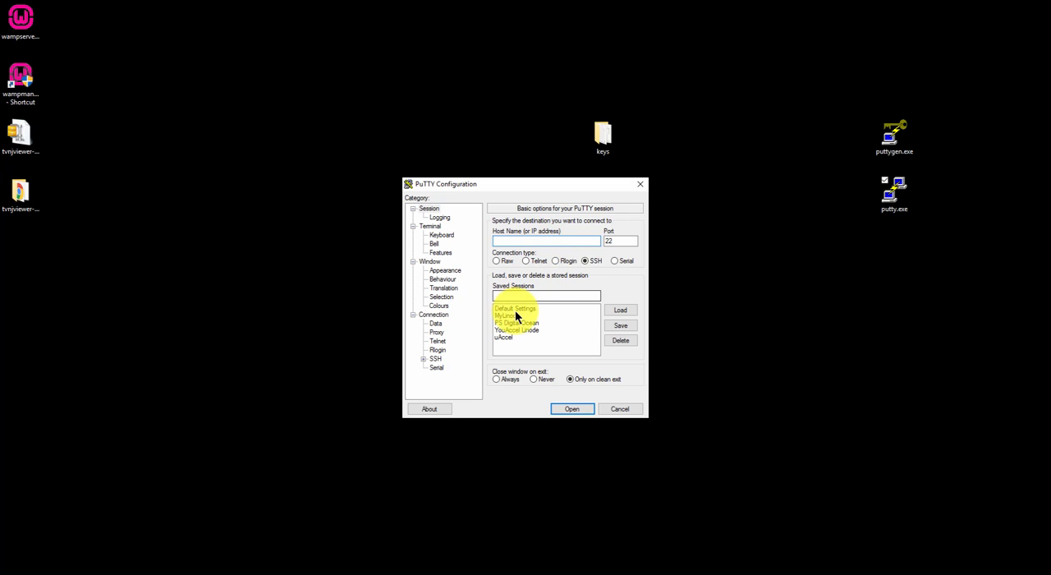
pyautogui.click(620, 310)
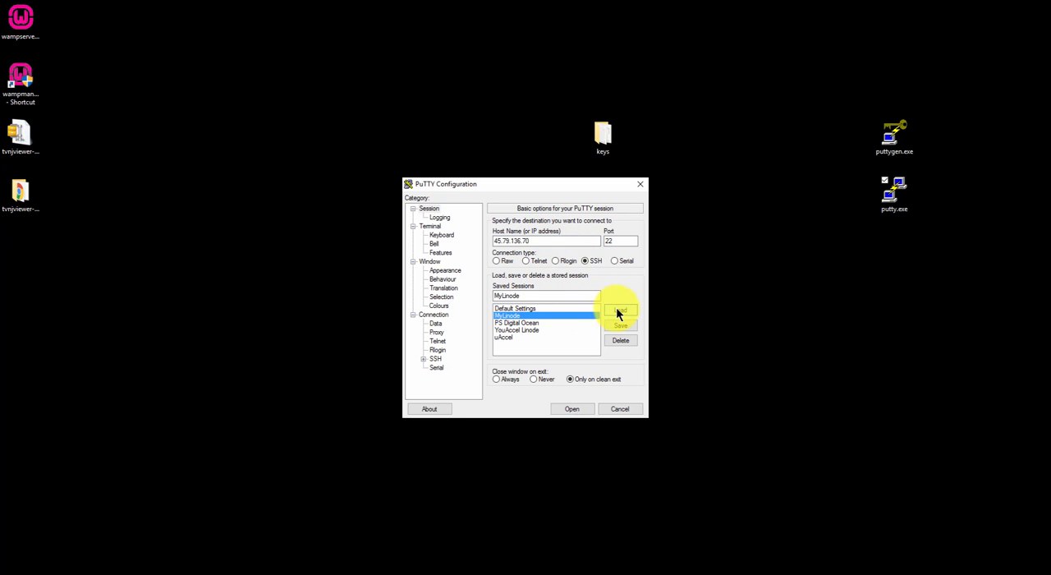
pyautogui.click(436, 358)
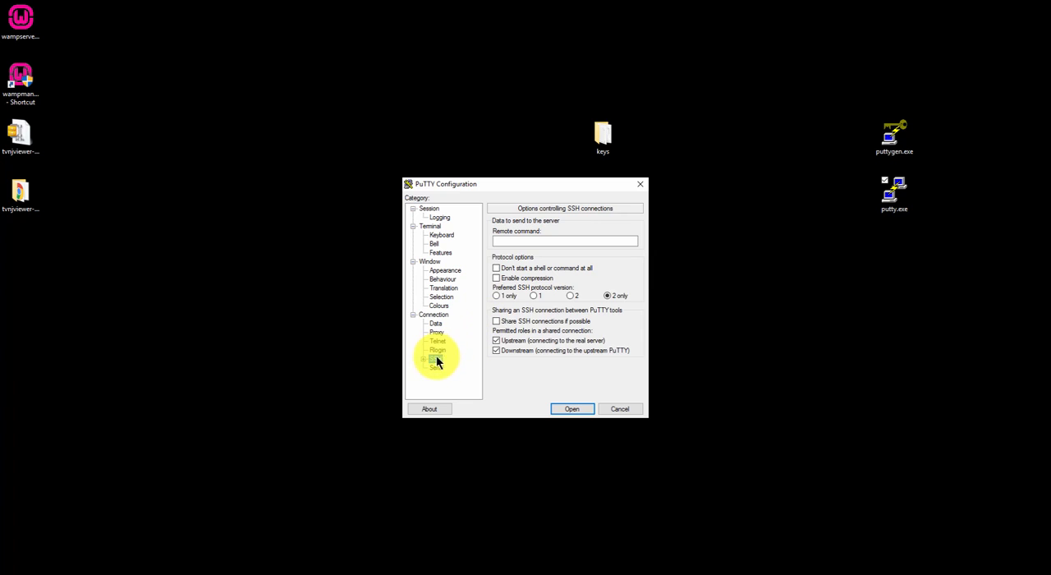
pyautogui.click(444, 350)
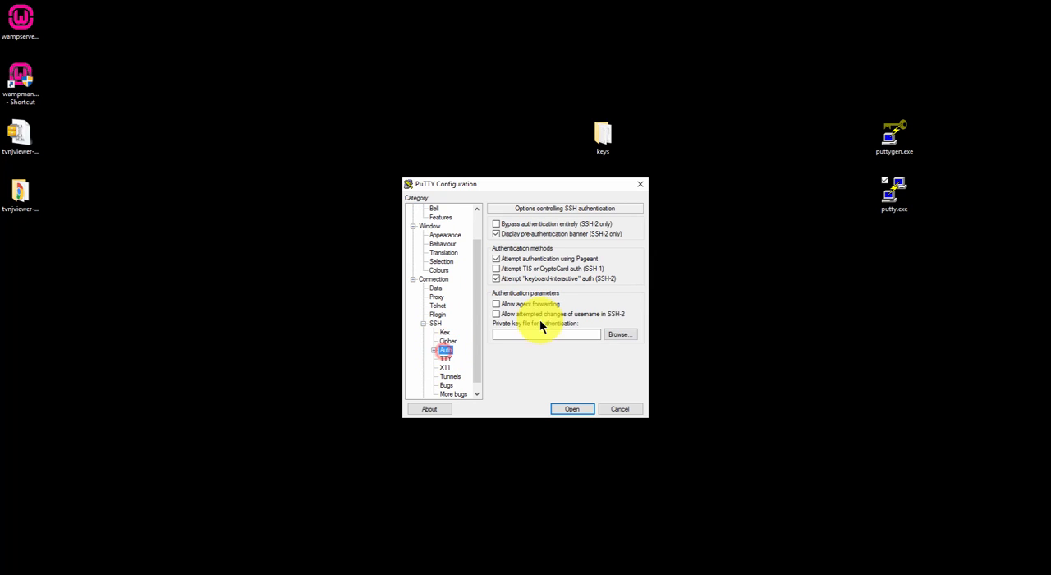
pyautogui.click(620, 334)
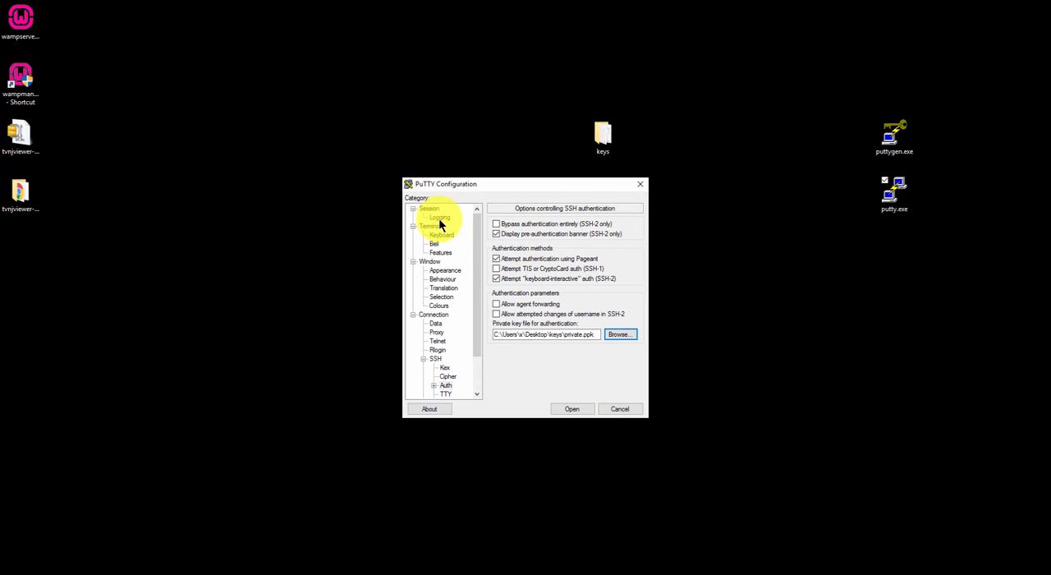
pyautogui.click(430, 208)
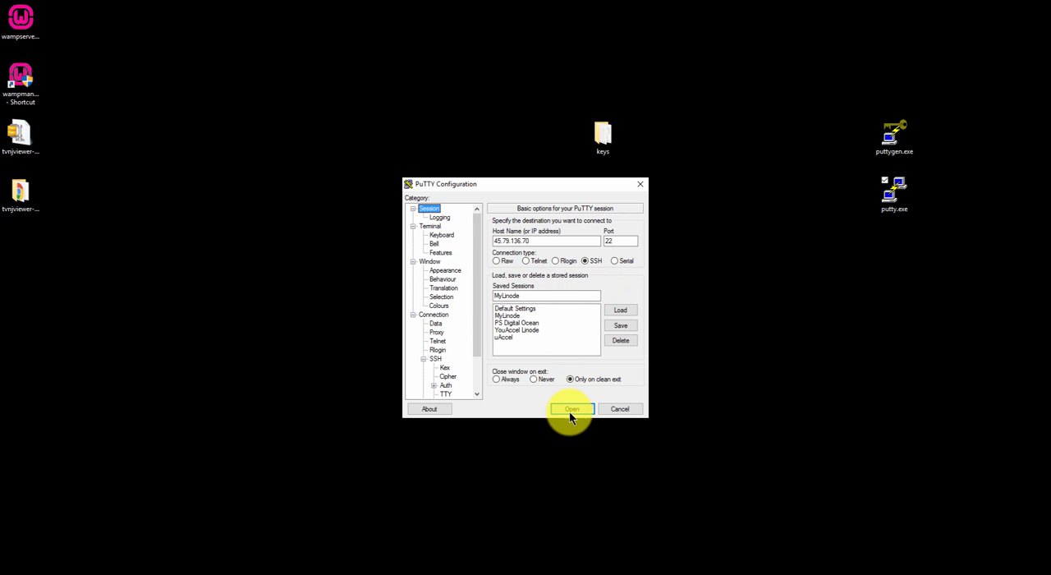
# Connect to MyLinode and log in as bob using the private key
pyautogui.click(572, 409)
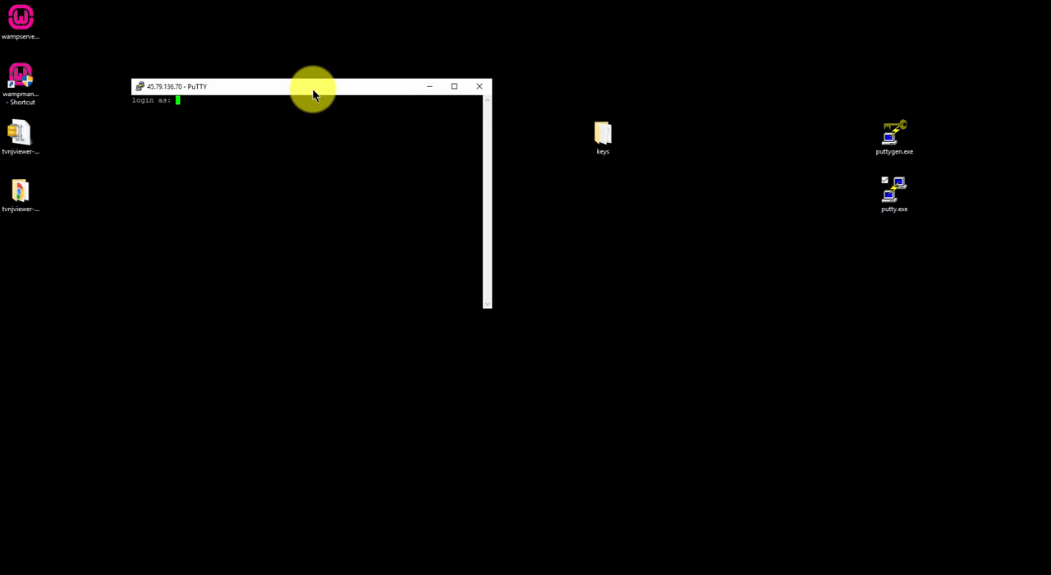
pyautogui.write('bob')
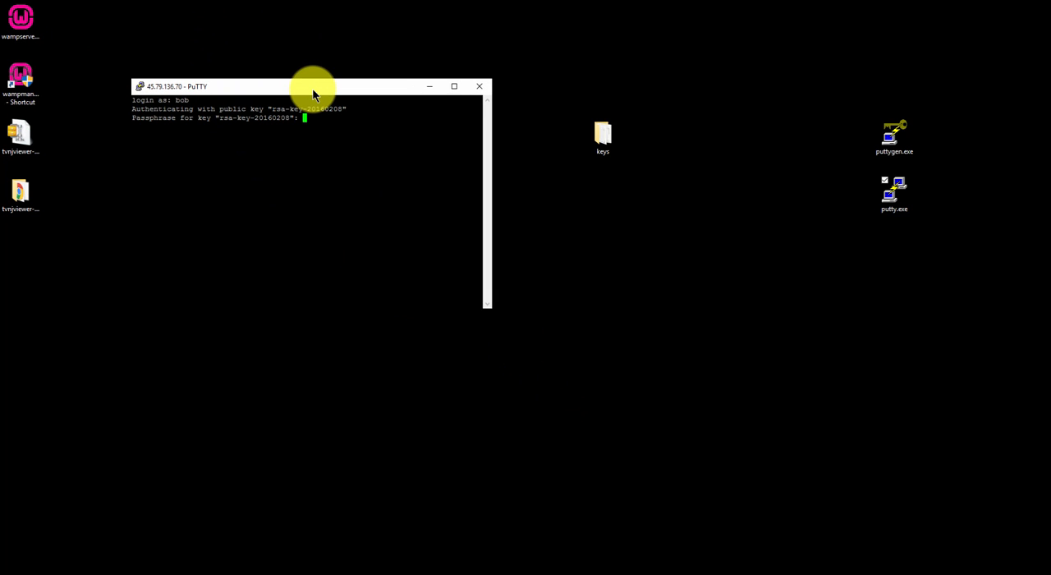